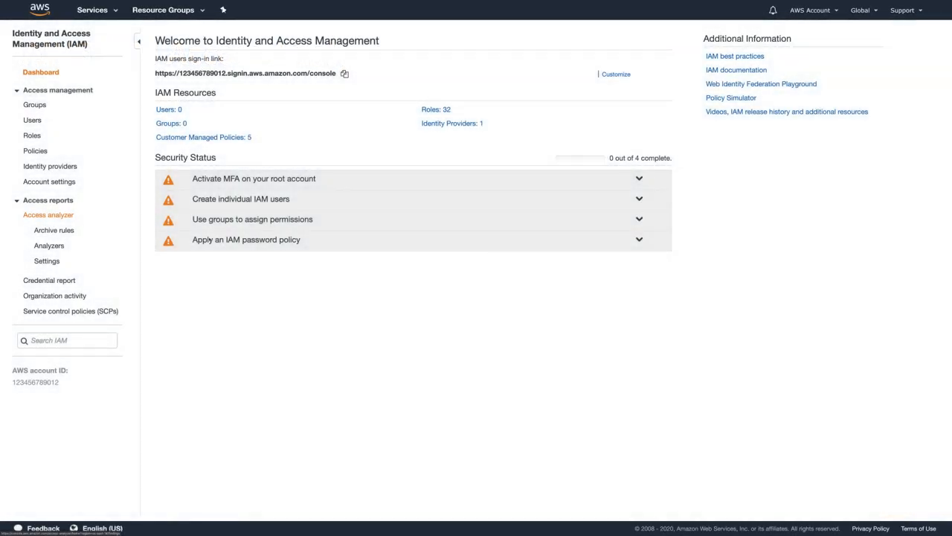
Open the Access analyzer page under Access reports in IAM.
left_click(47, 215)
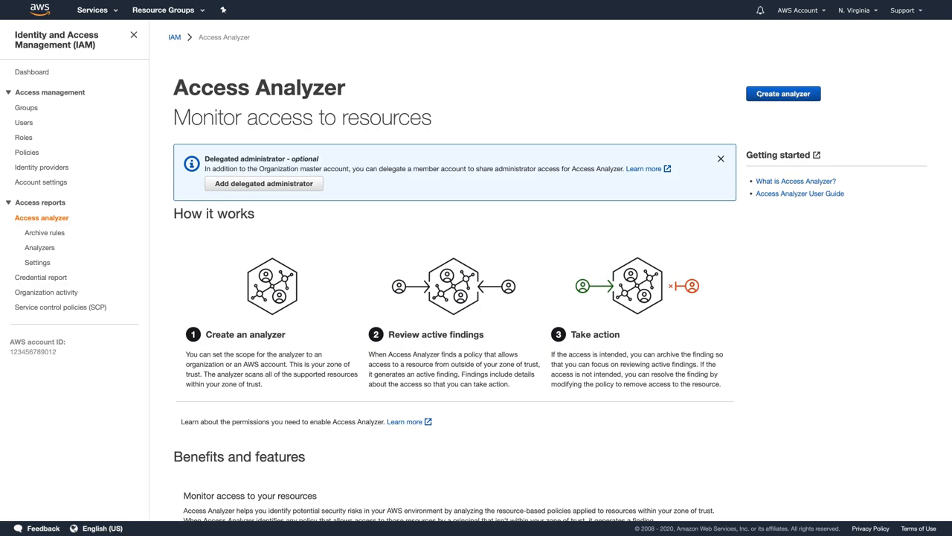
Begin a new analyzer with the current account as its zone of trust.
left_click(783, 93)
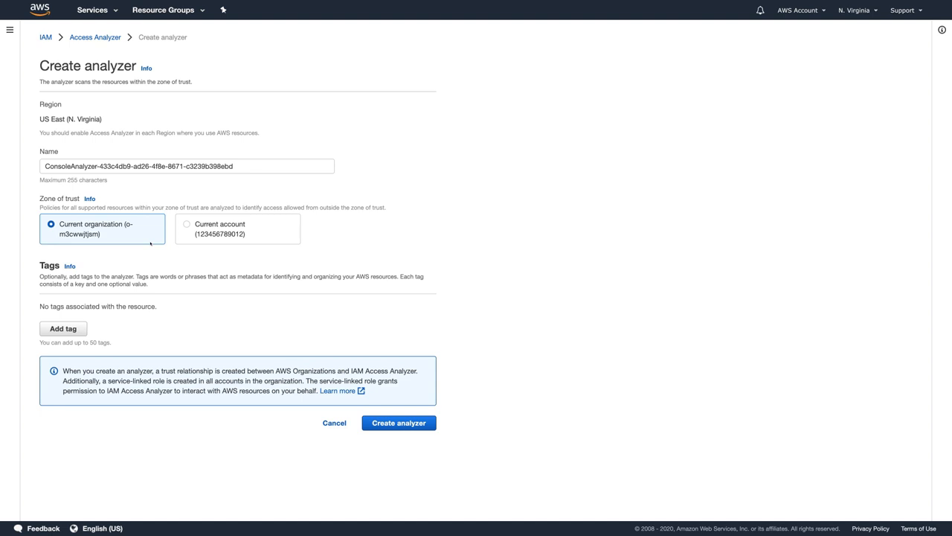
mouse_move(137, 235)
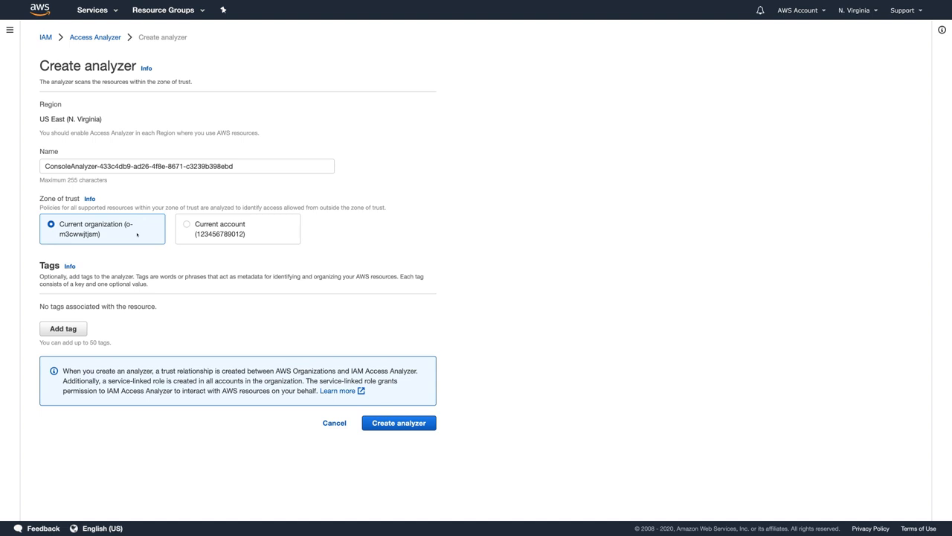
mouse_move(187, 232)
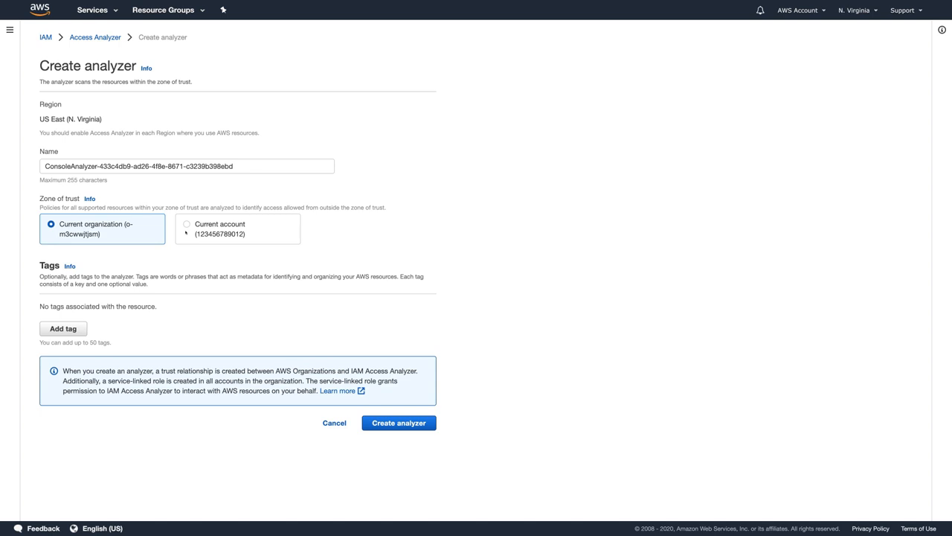
left_click(187, 224)
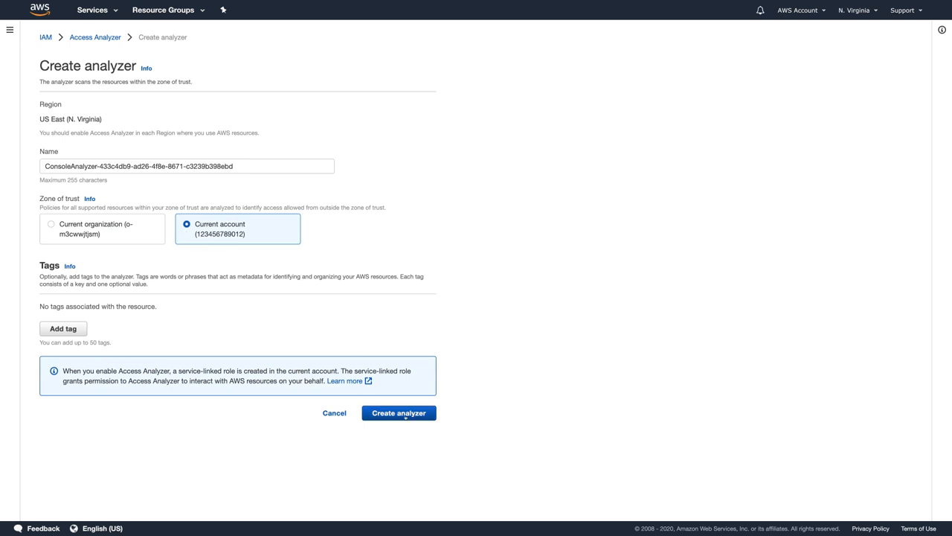
Create the current-account analyzer and scroll through its active findings list.
left_click(399, 412)
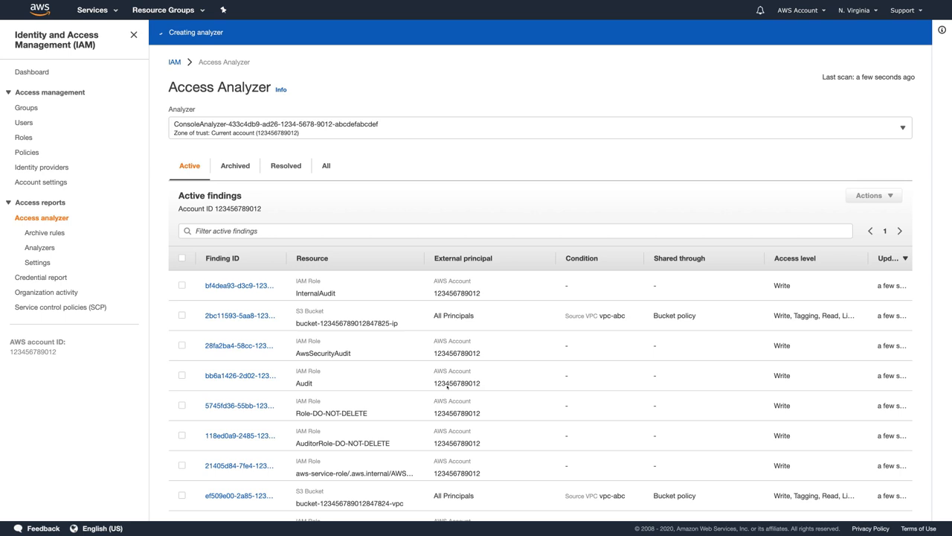
scroll("down", 3)
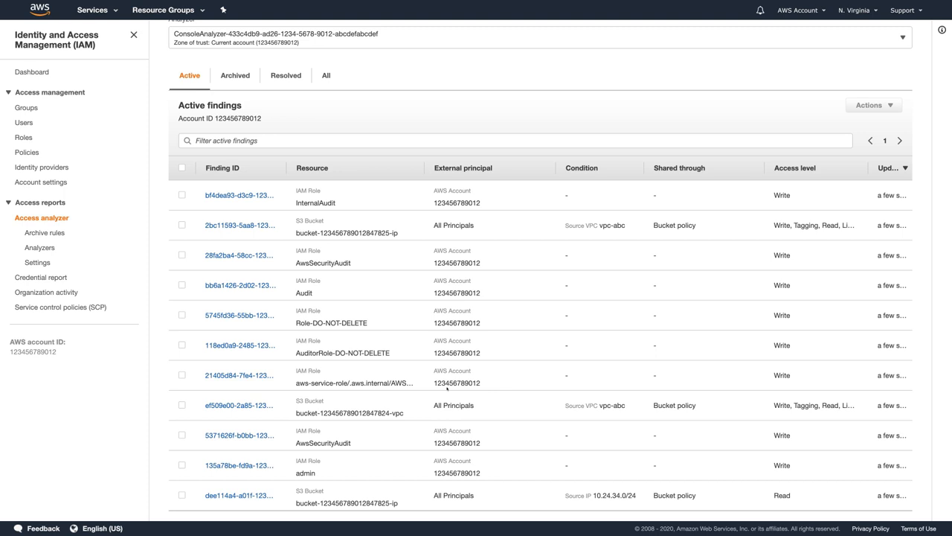
mouse_move(361, 507)
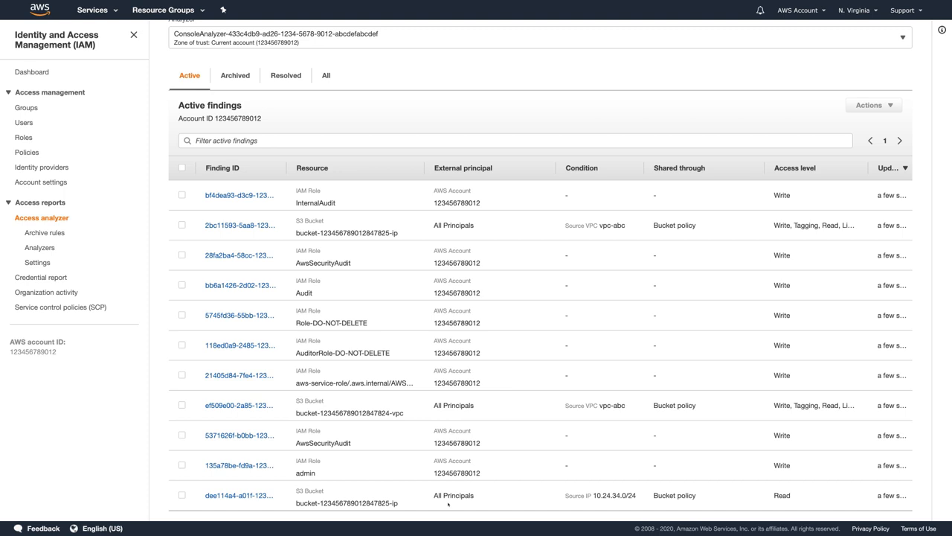
mouse_move(577, 505)
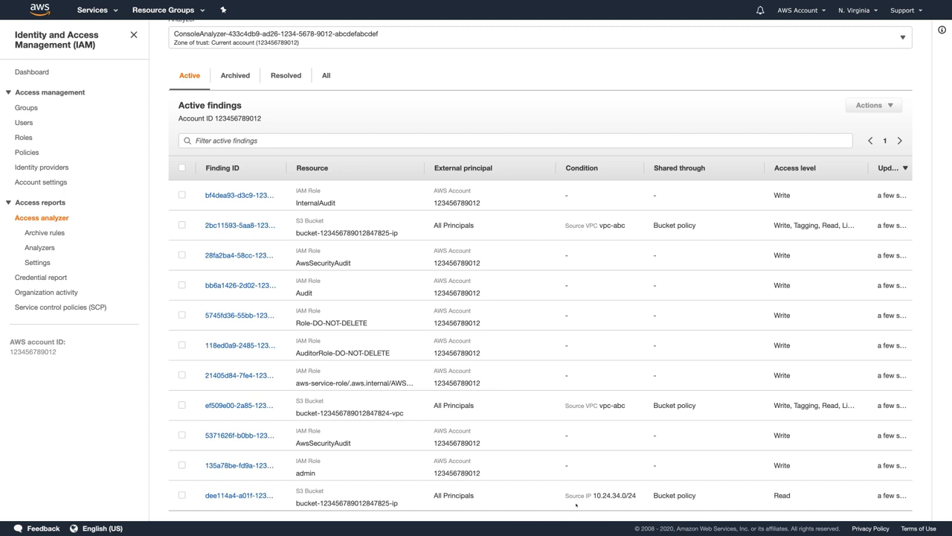
mouse_move(592, 508)
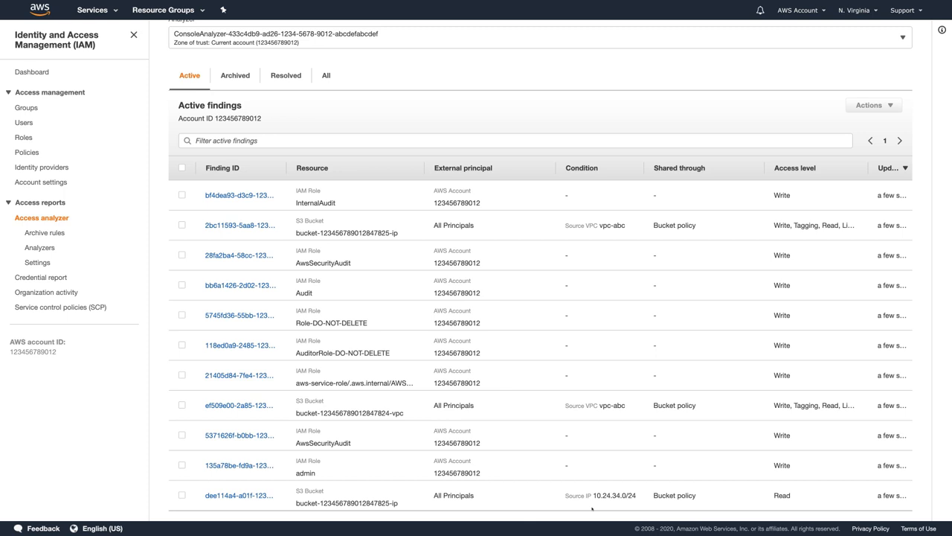
Filter active findings by Resource 'ip', leaving two -ip bucket findings.
left_click(513, 139)
type("Resource: *ip*")
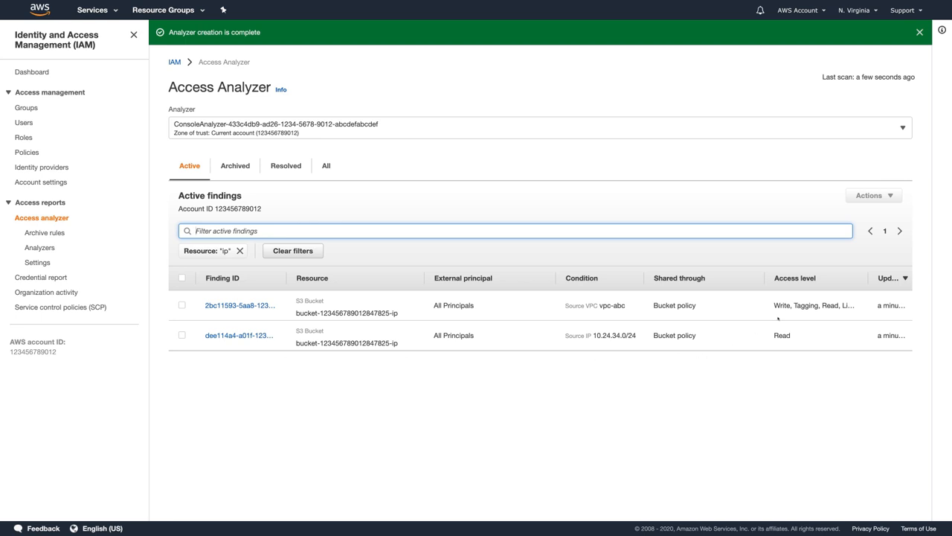
mouse_move(779, 317)
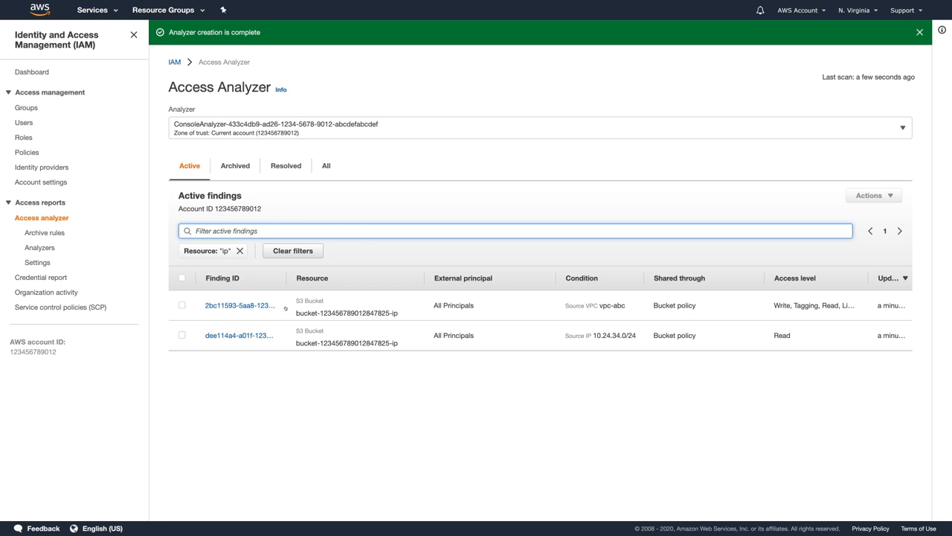
Open finding 2bc11593 and review its access levels down to Next steps.
left_click(239, 305)
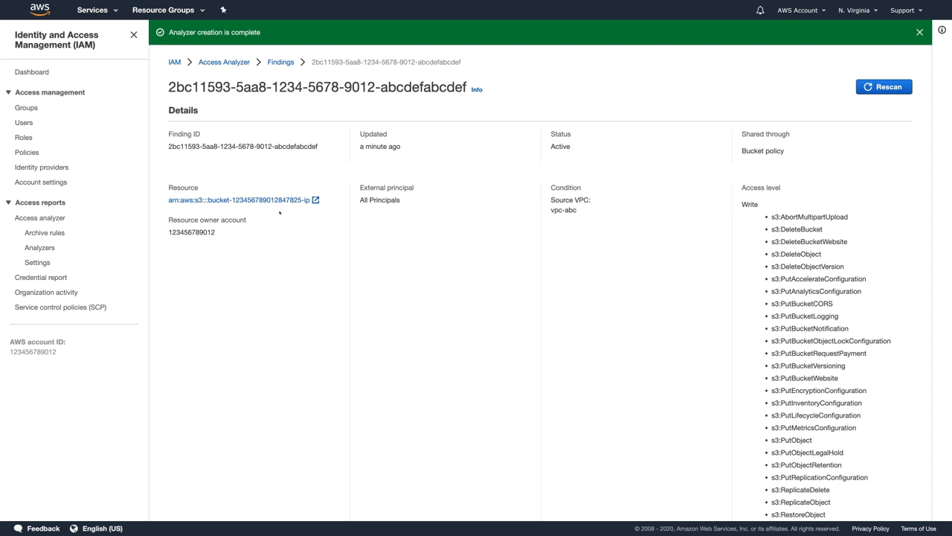
scroll("down", 3)
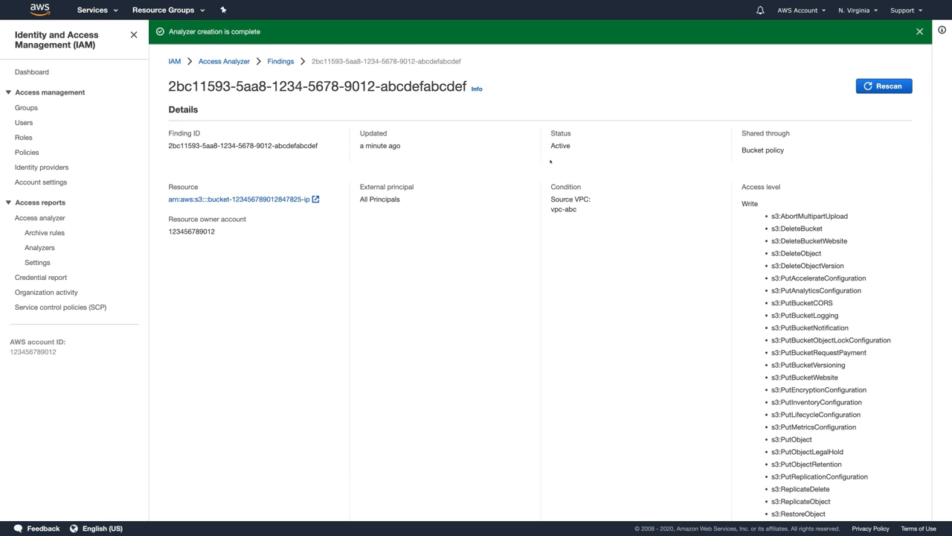
mouse_move(537, 218)
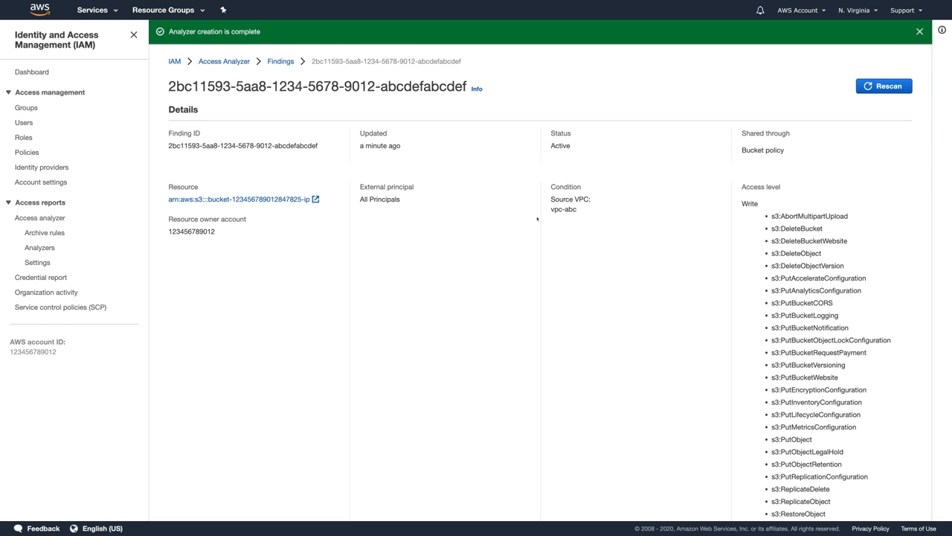
mouse_move(588, 247)
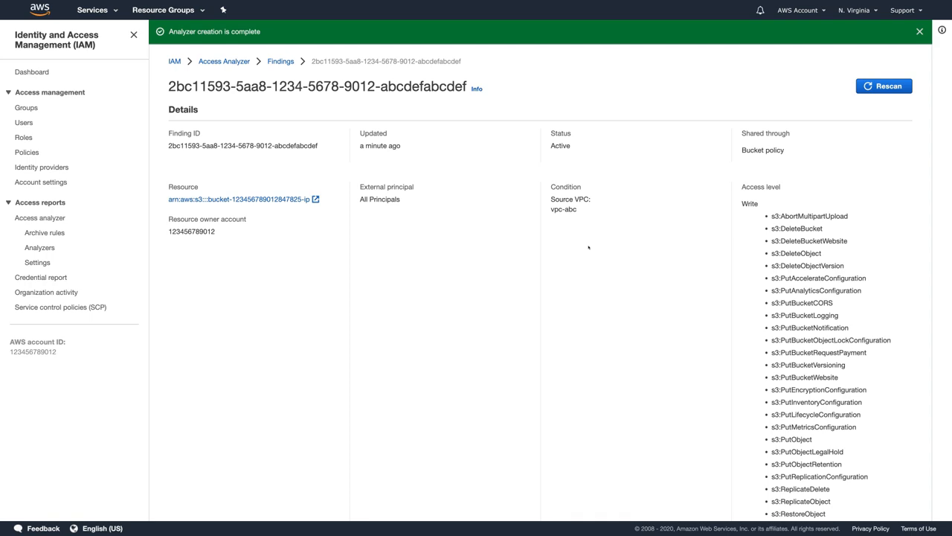
scroll("down", 3)
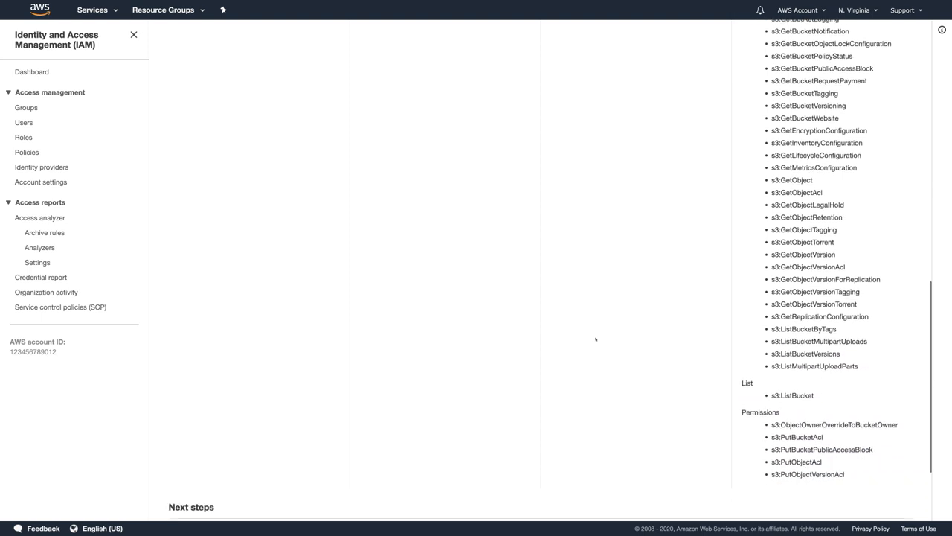
scroll("down", 3)
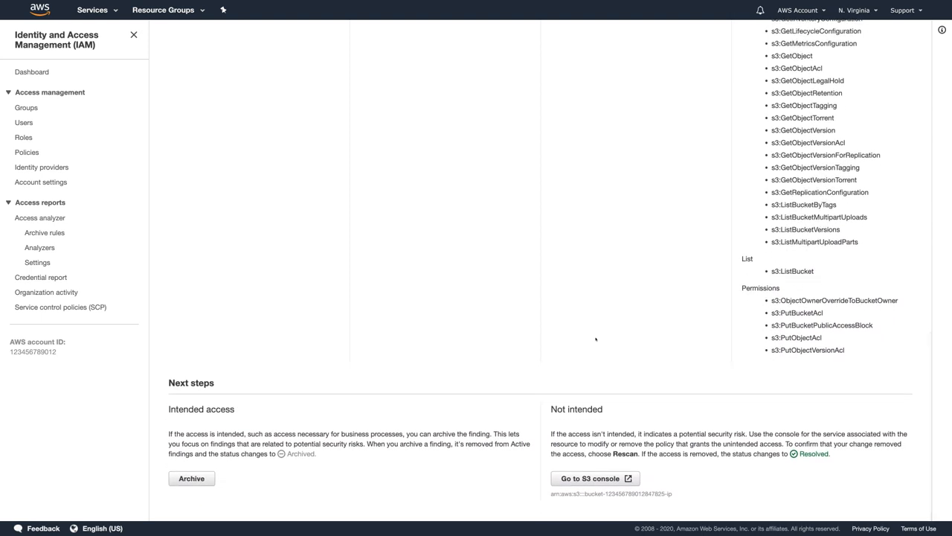
mouse_move(215, 415)
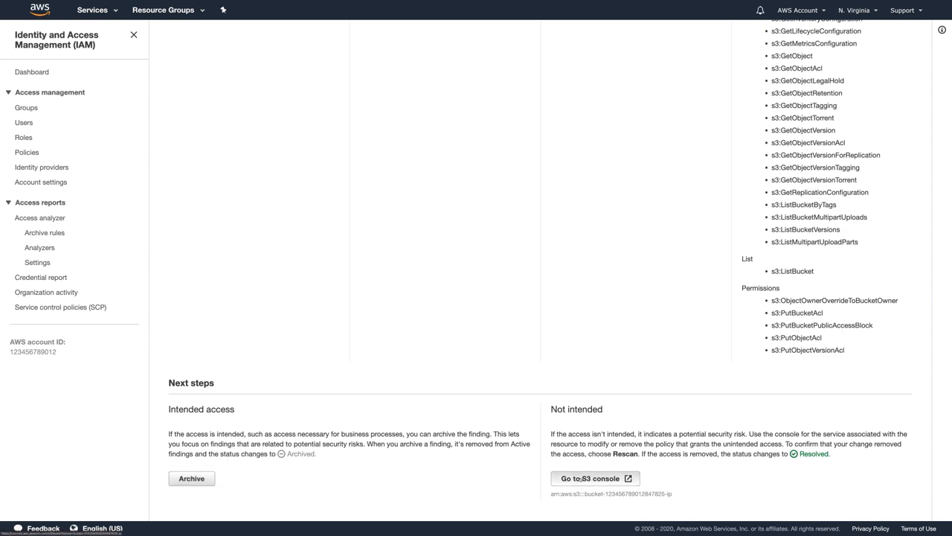
left_click(590, 477)
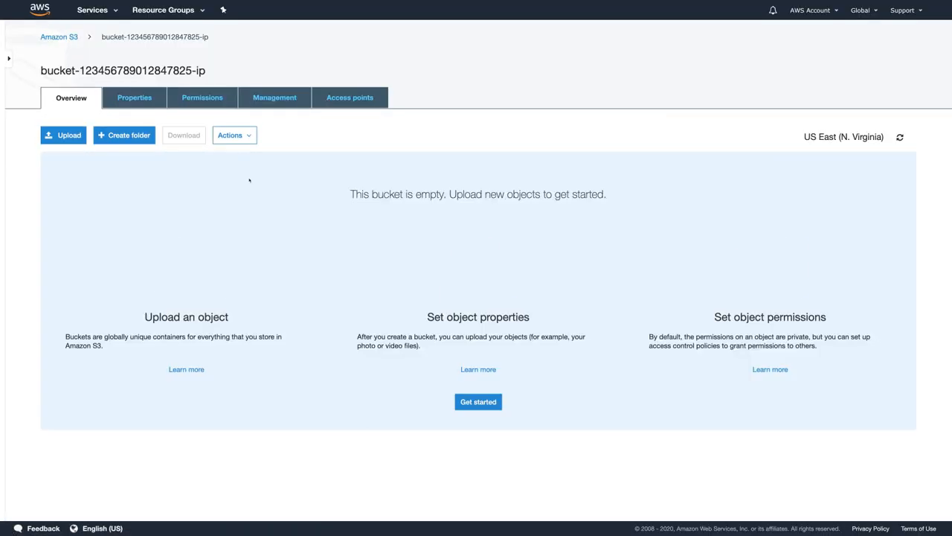
left_click(202, 97)
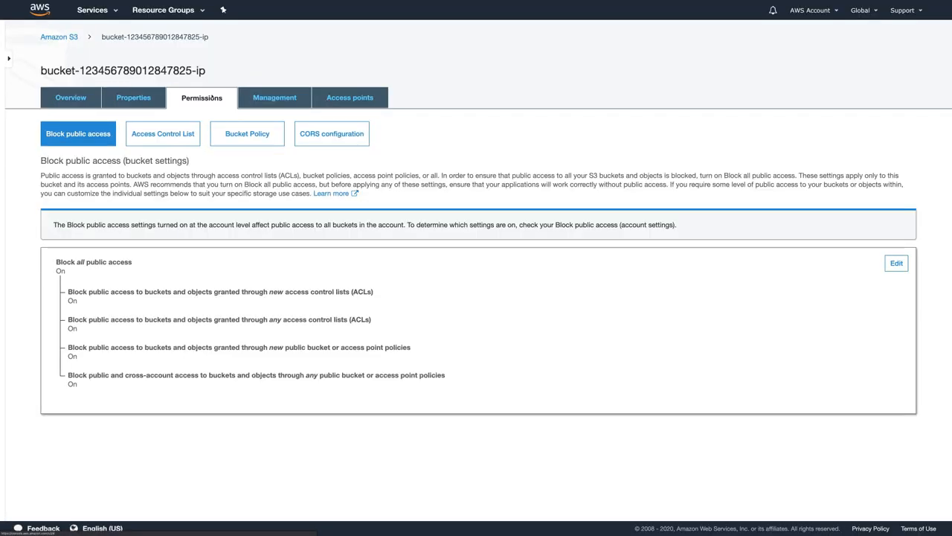
left_click(247, 133)
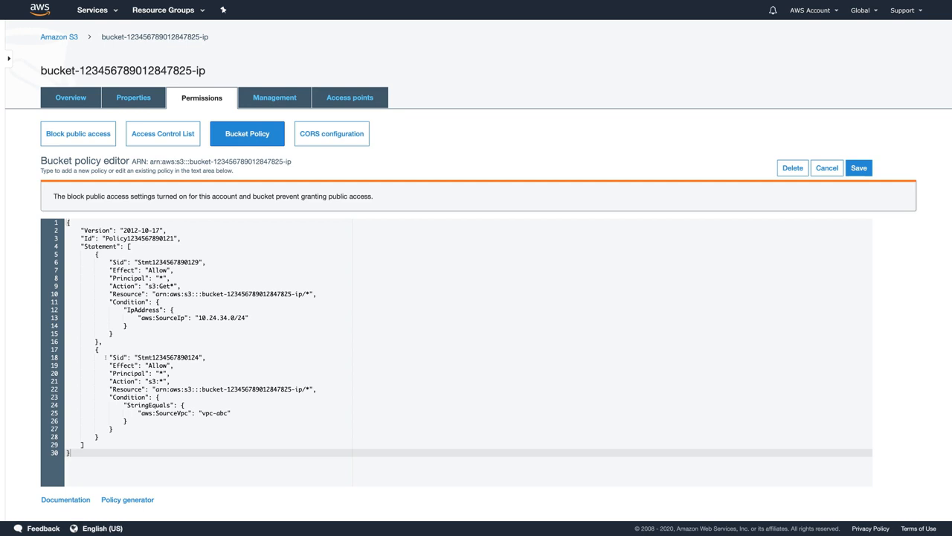
Change the second statement's effect to Deny, save the policy, and return to Access Analyzer.
left_click_drag(110, 357, 130, 421)
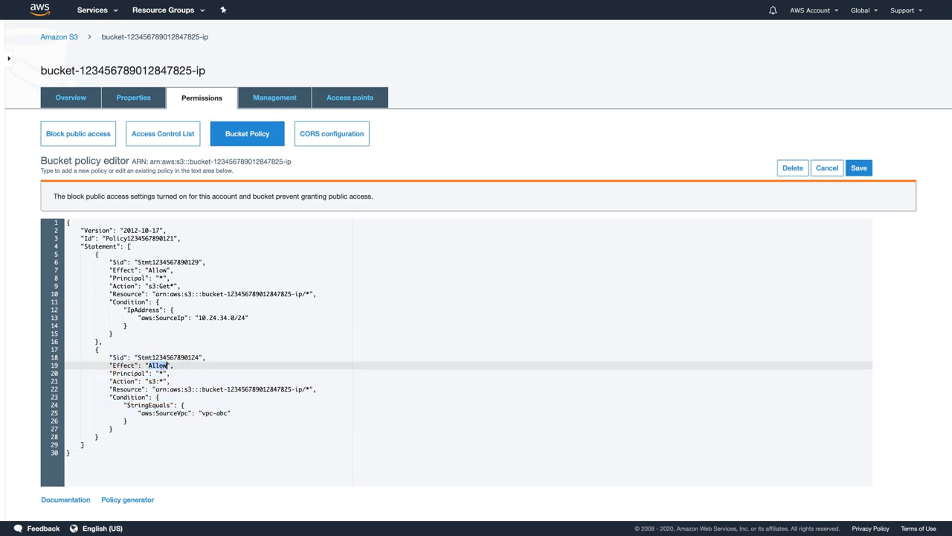
type("Deny")
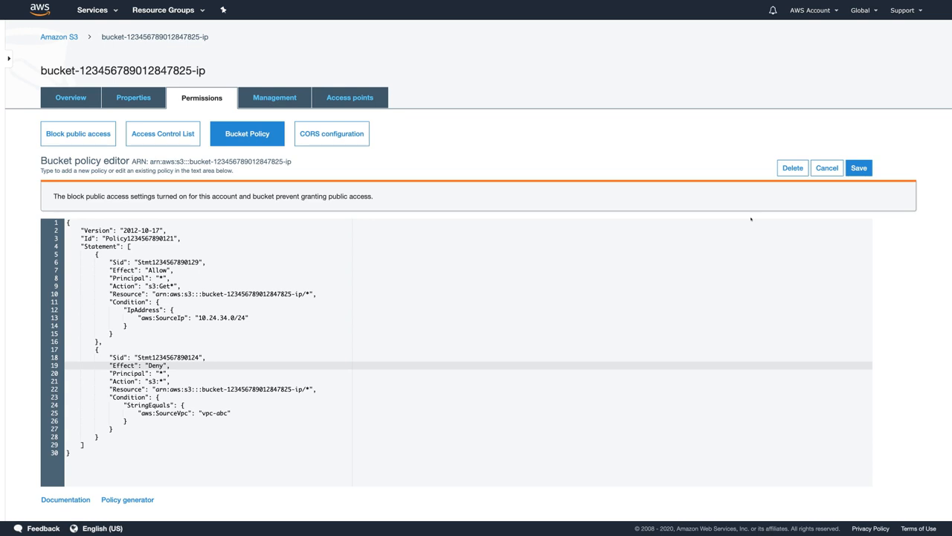
left_click(859, 167)
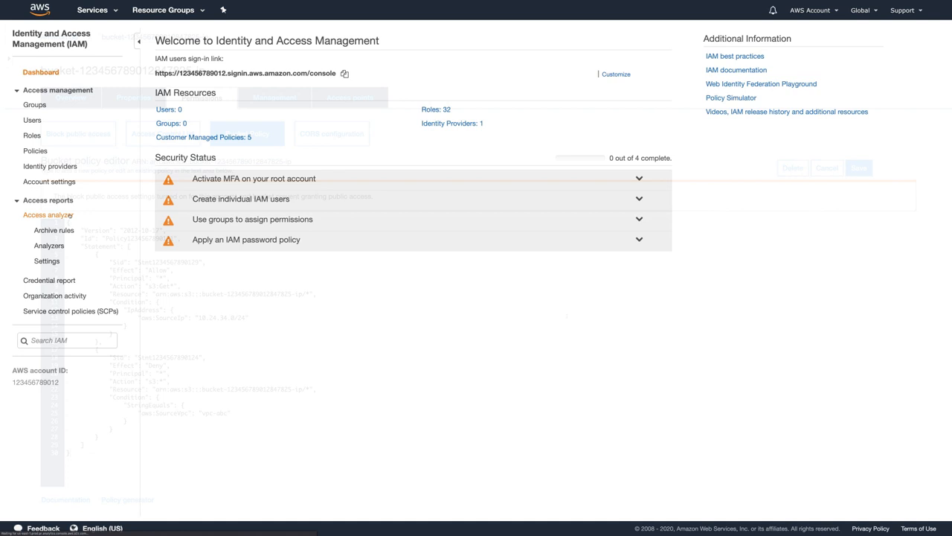
left_click(48, 217)
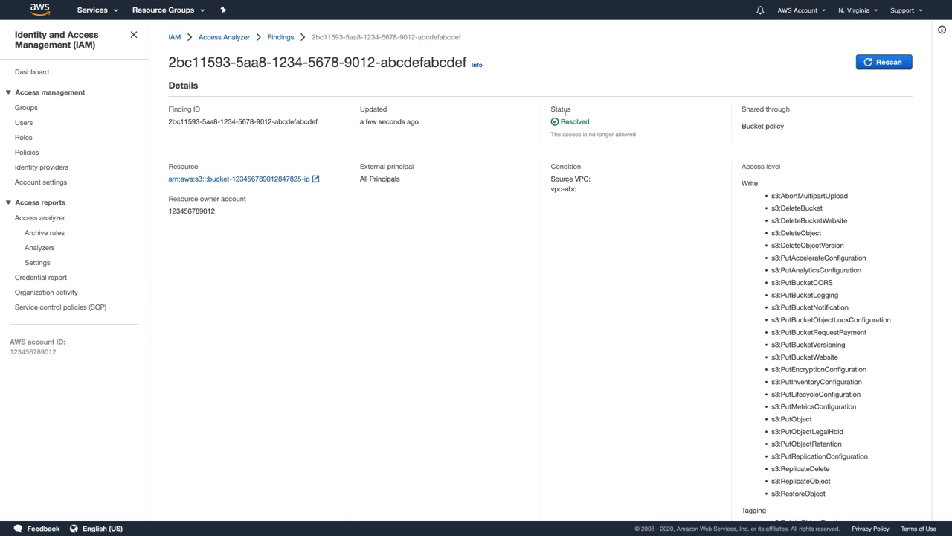
mouse_move(384, 156)
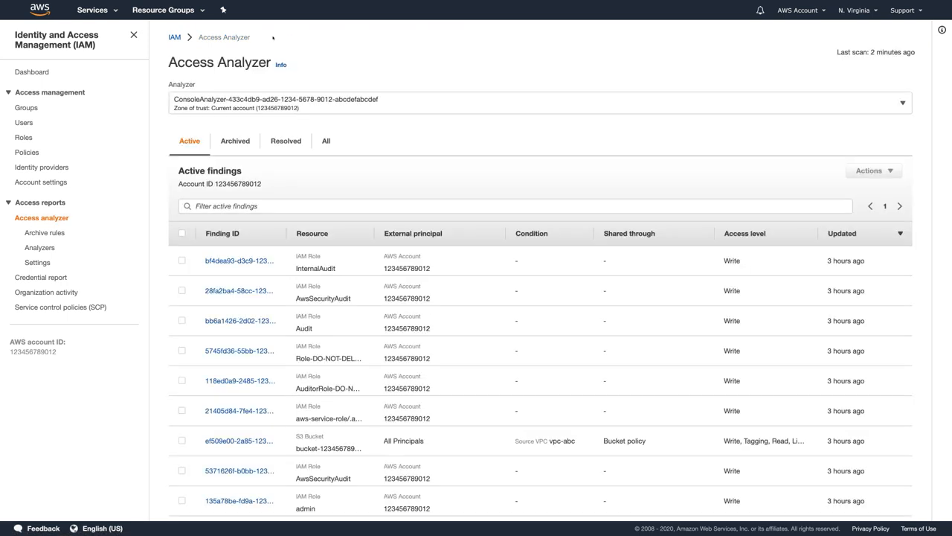
Confirm finding 2bc11593 under Resolved findings, then return to Active findings.
left_click(286, 140)
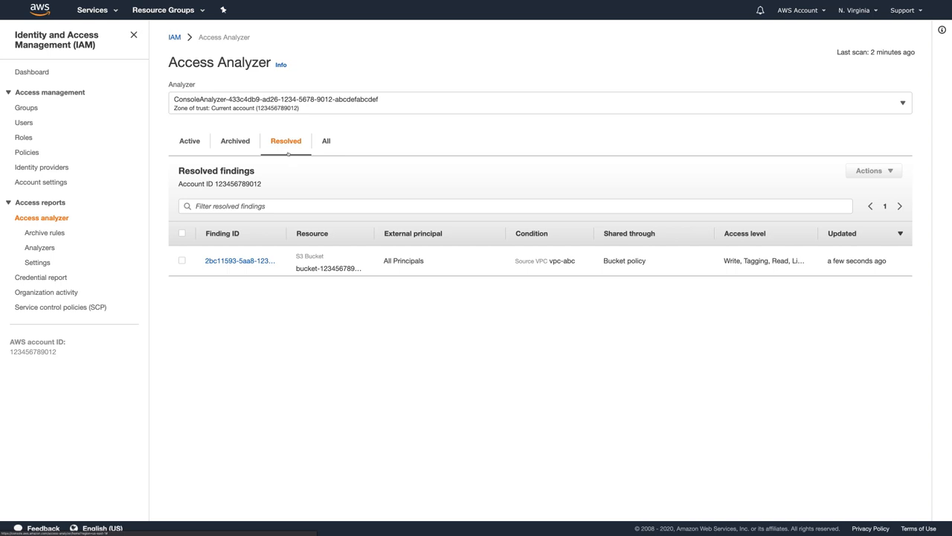
left_click(189, 141)
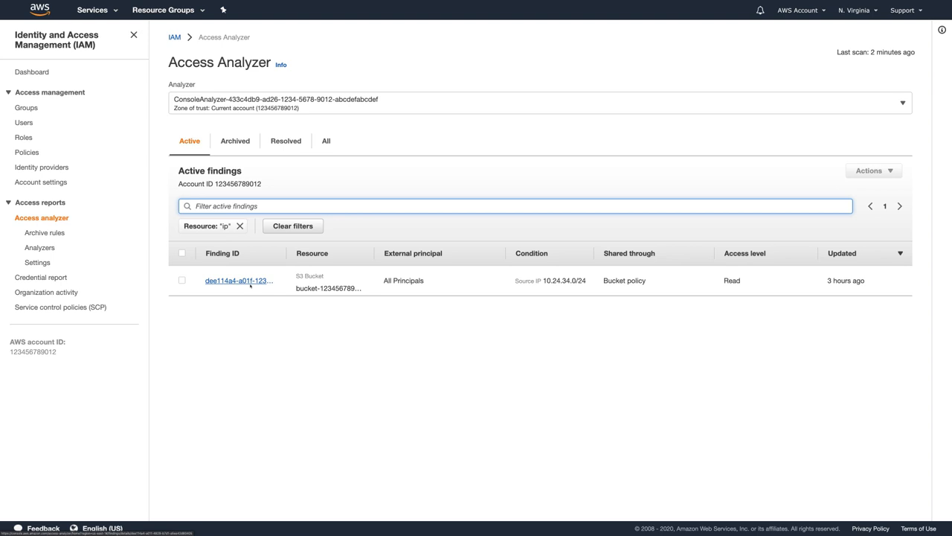
Archive finding dee114a4 and confirm no active findings remain for the -ip bucket.
left_click(237, 280)
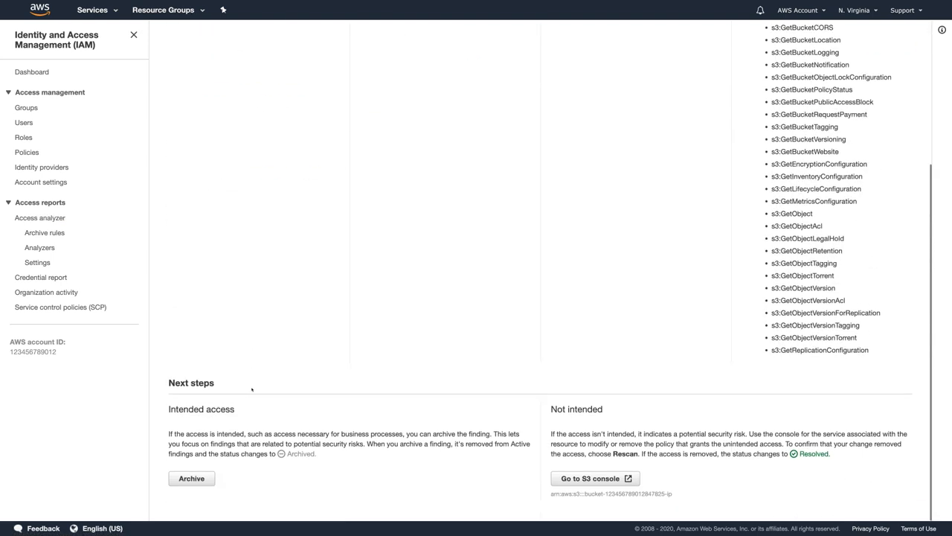
scroll("up", 3)
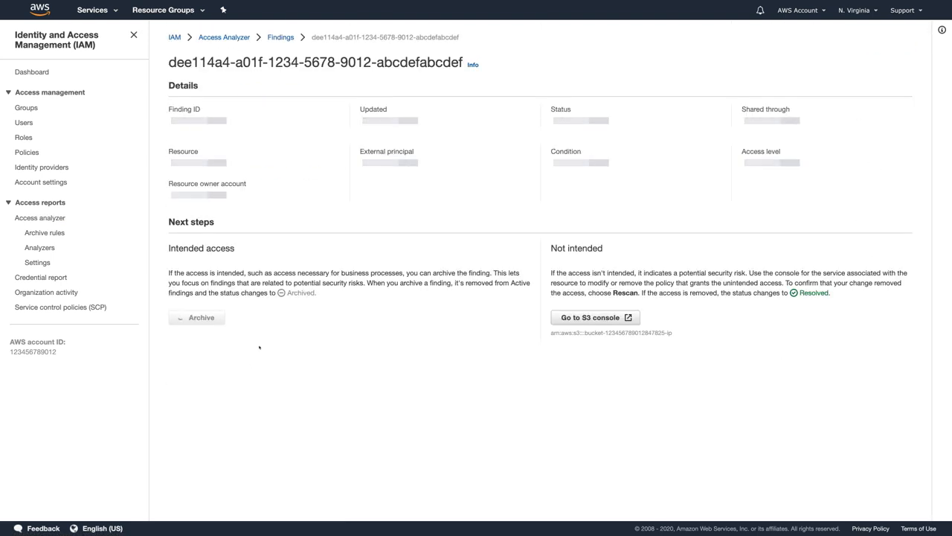
left_click(196, 318)
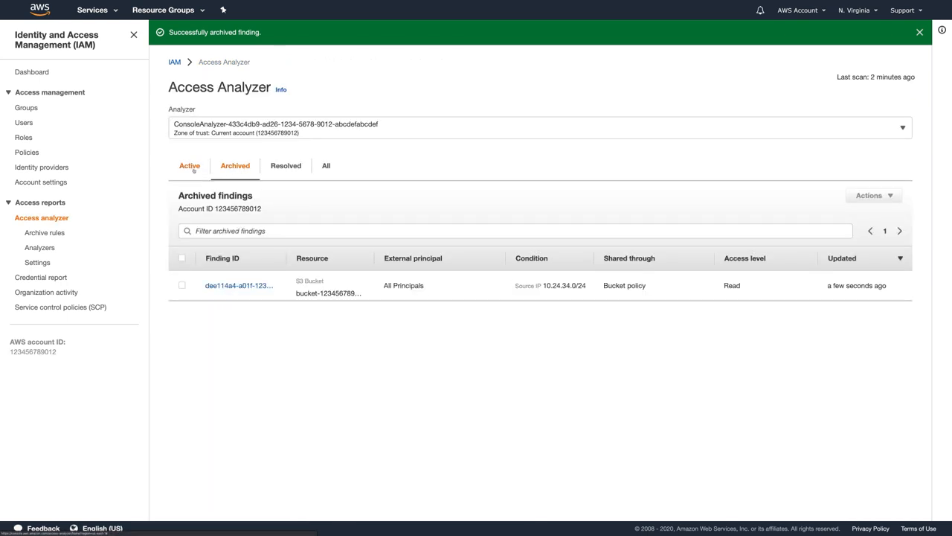
left_click(189, 165)
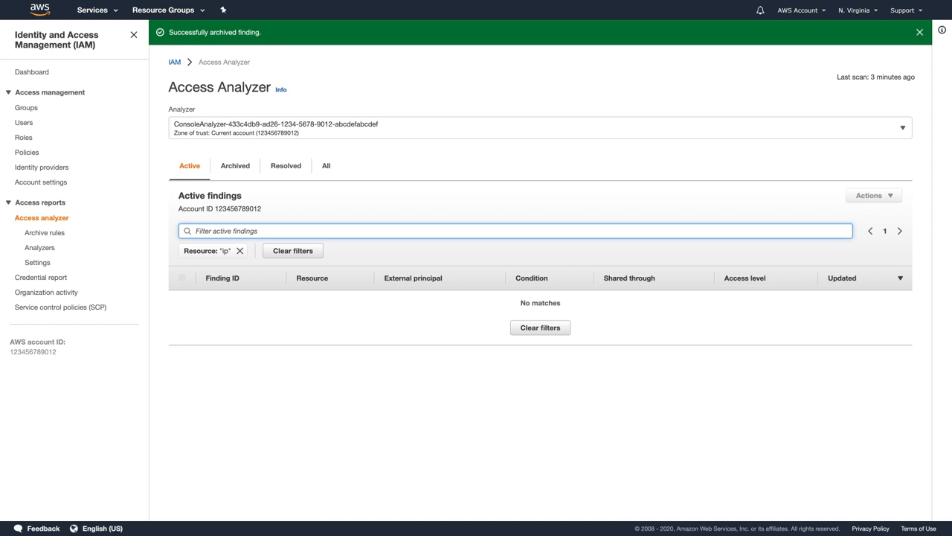
mouse_move(107, 112)
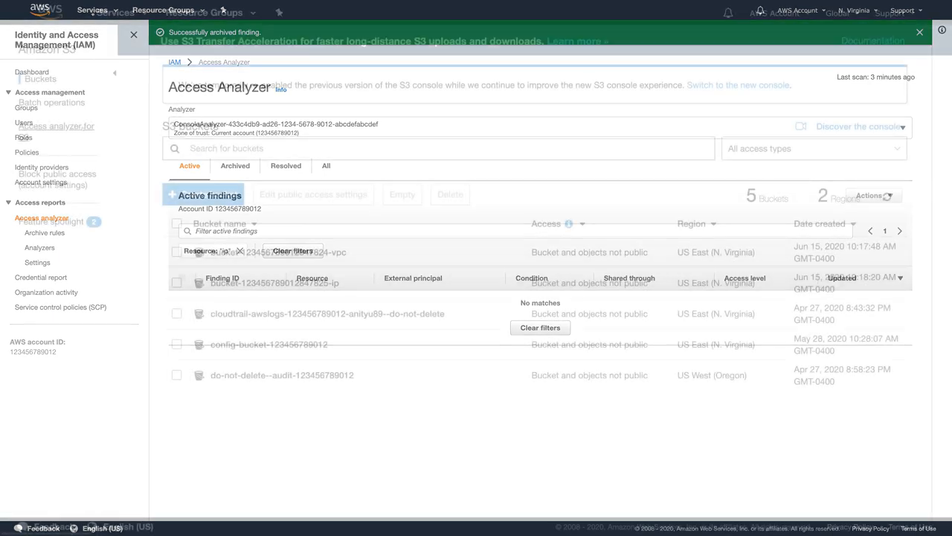
Open Access analyzer for S3 and review shared buckets: -ip archived, -vpc active.
left_click(133, 34)
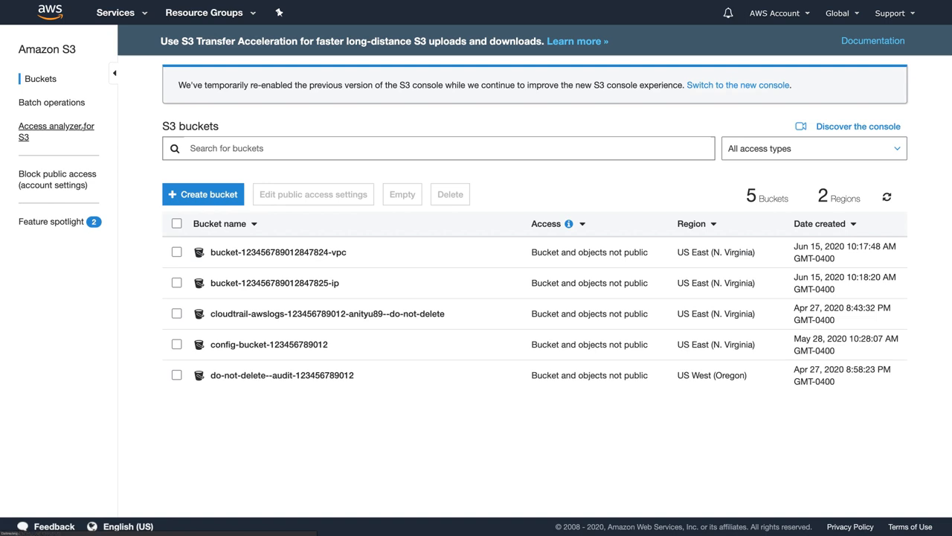
left_click(56, 130)
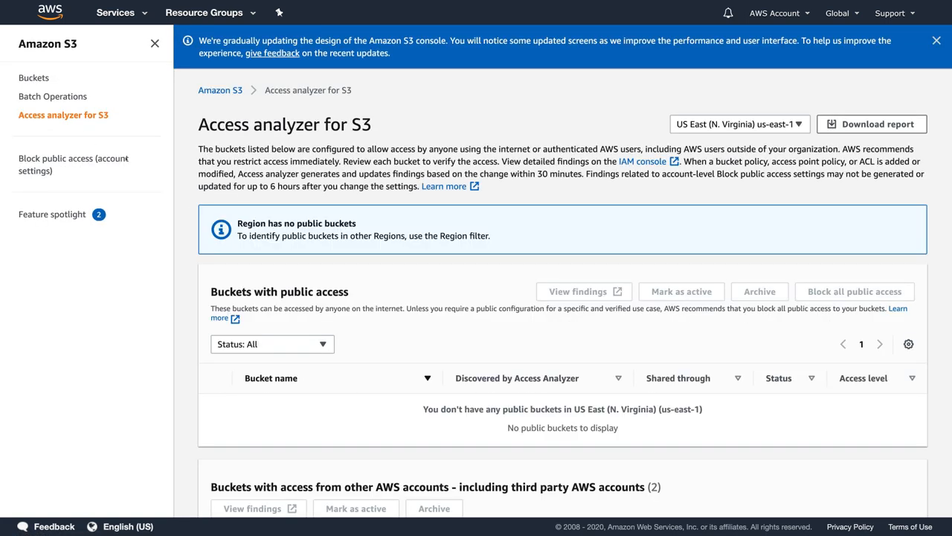
mouse_move(807, 323)
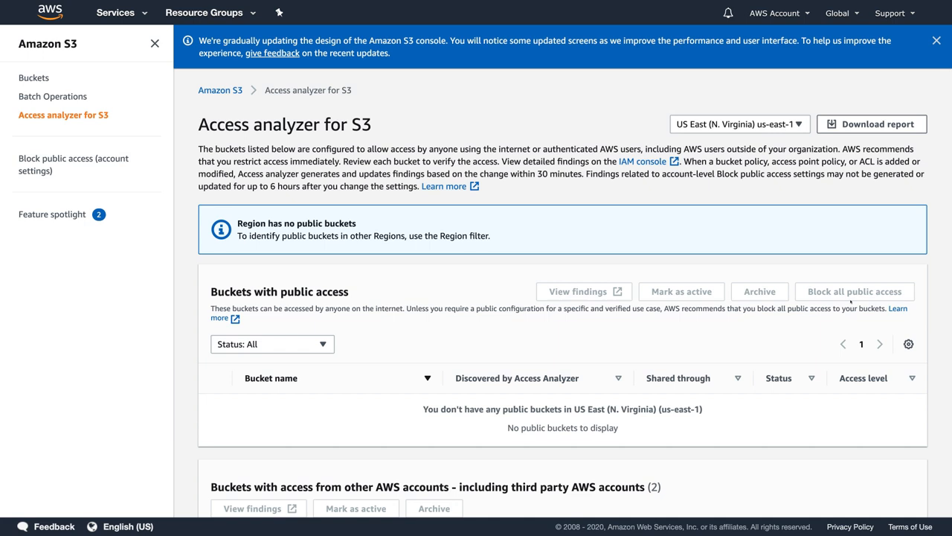
scroll("down", 3)
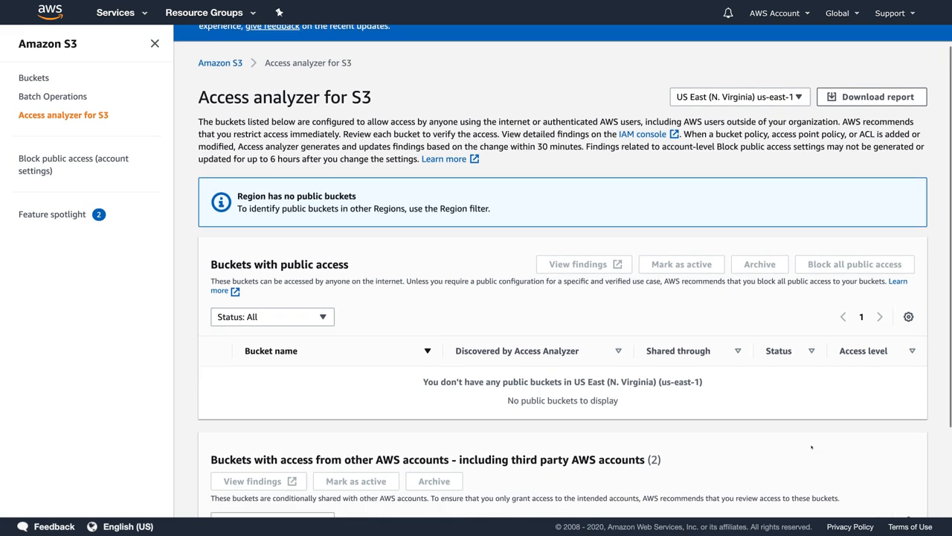
scroll("down", 3)
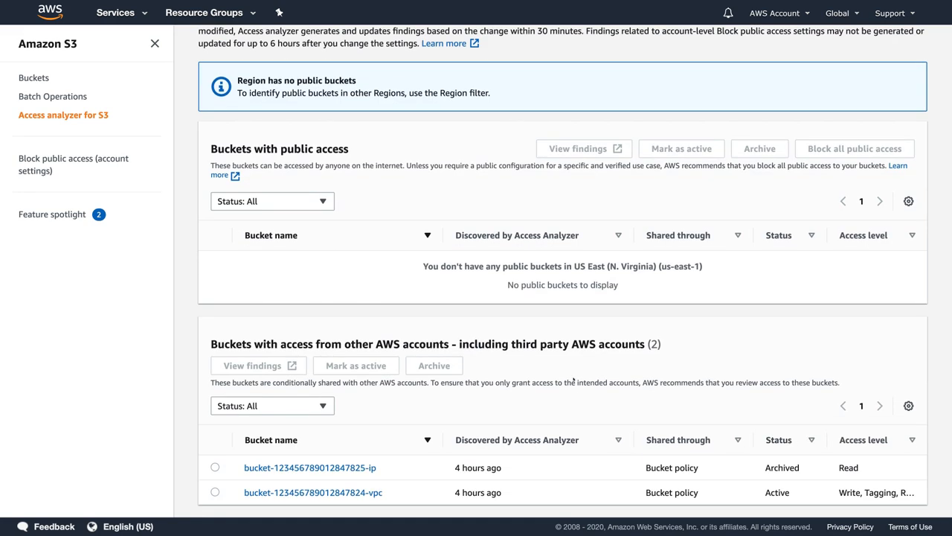
mouse_move(772, 500)
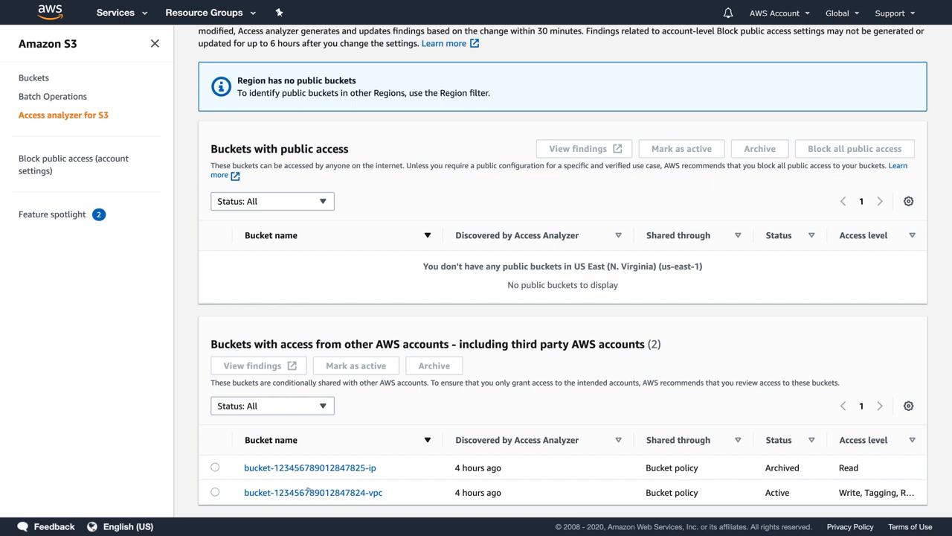
mouse_move(312, 491)
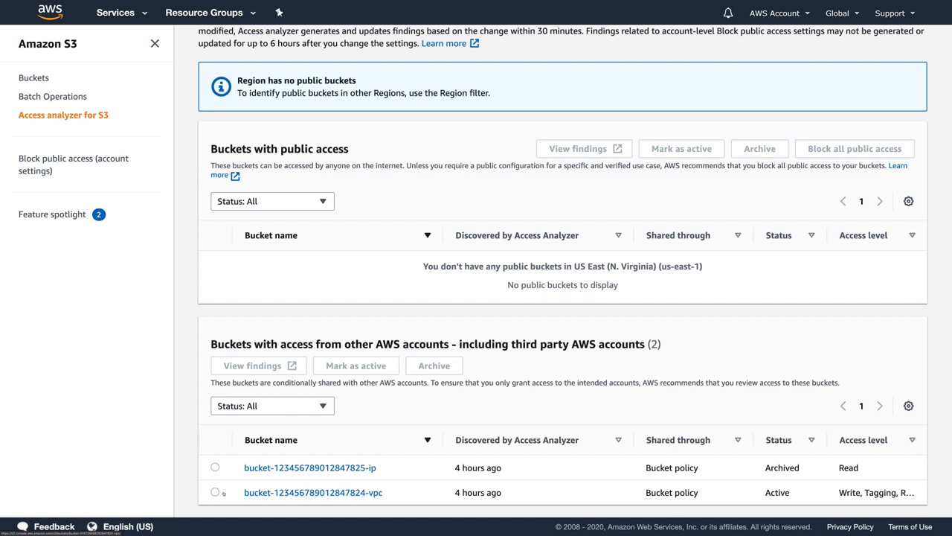
left_click(215, 492)
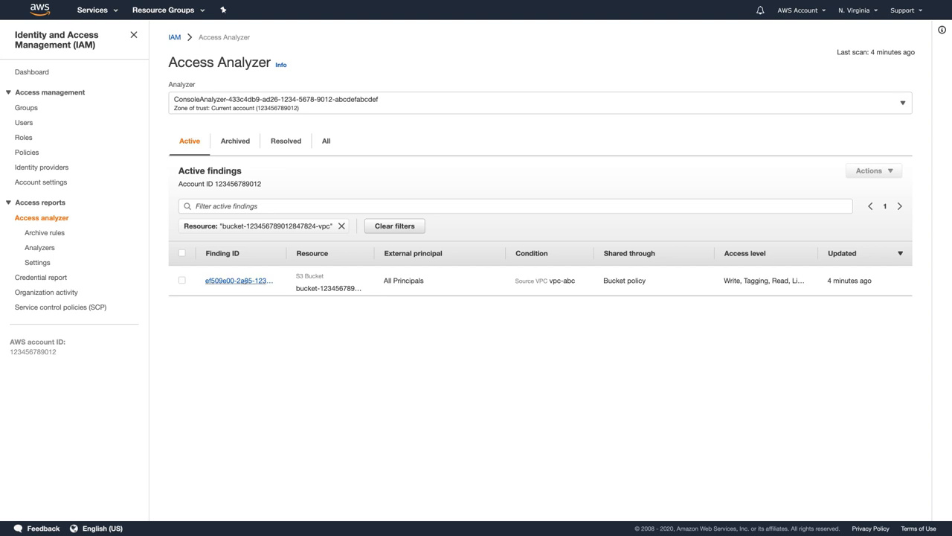
left_click(238, 280)
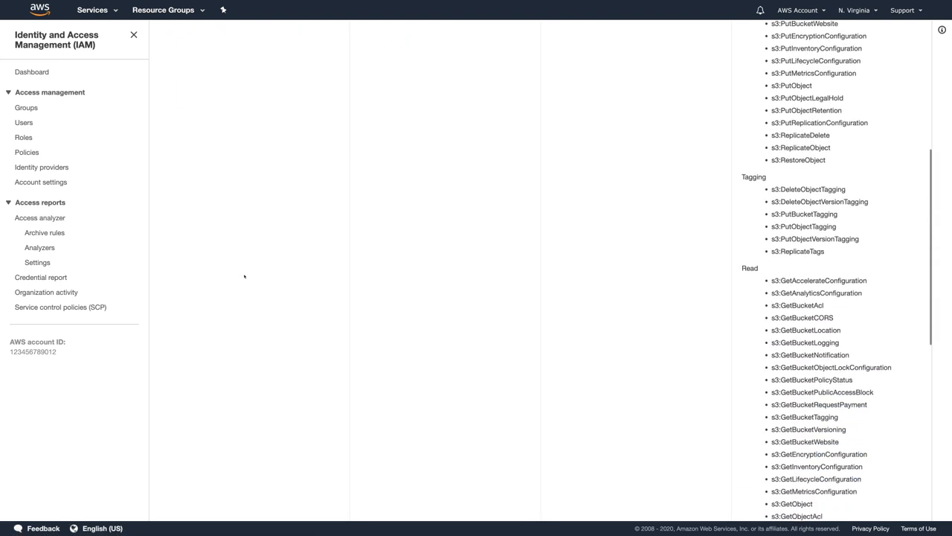
scroll("down", 3)
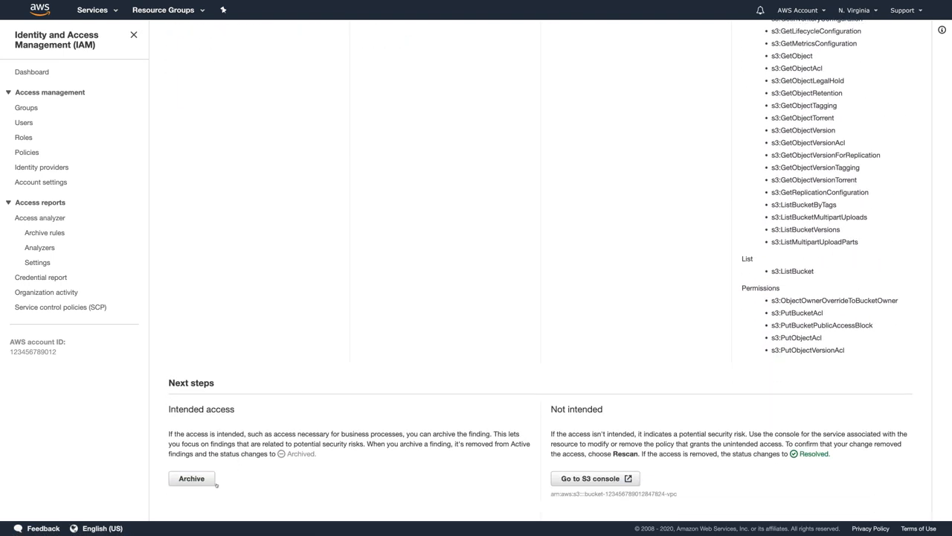
left_click(192, 477)
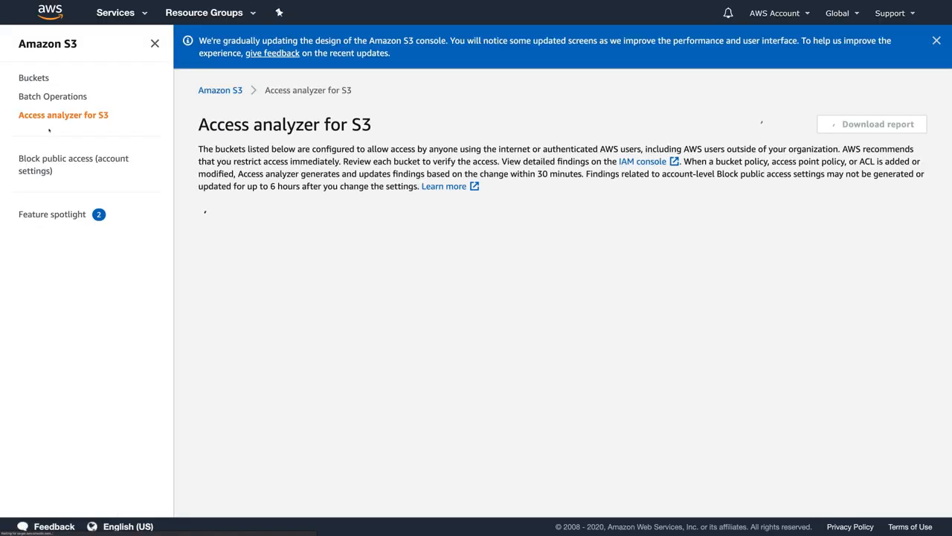
scroll("down", 3)
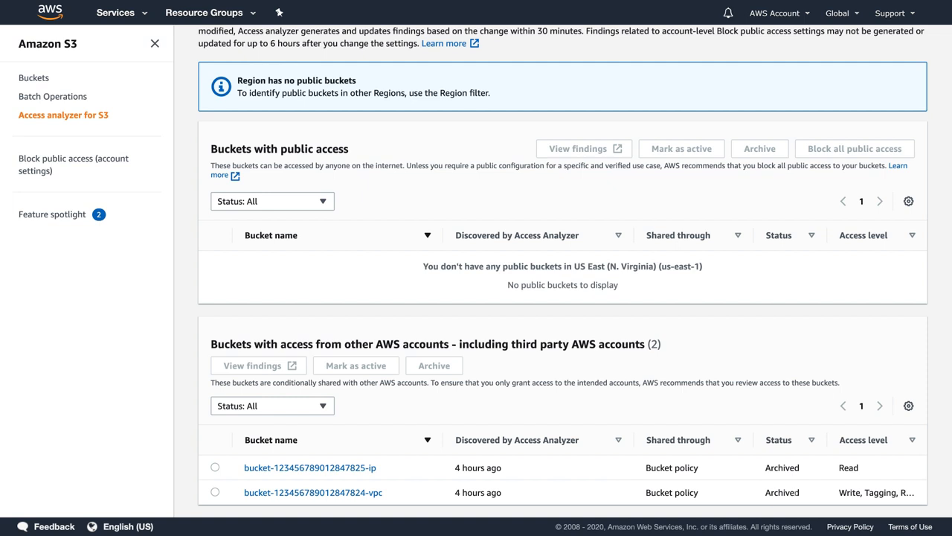
mouse_move(796, 497)
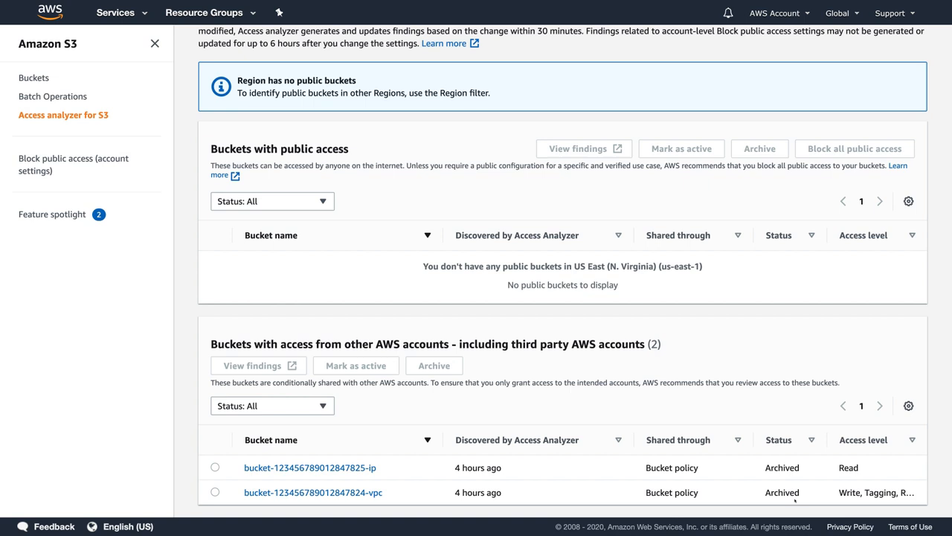
mouse_move(644, 493)
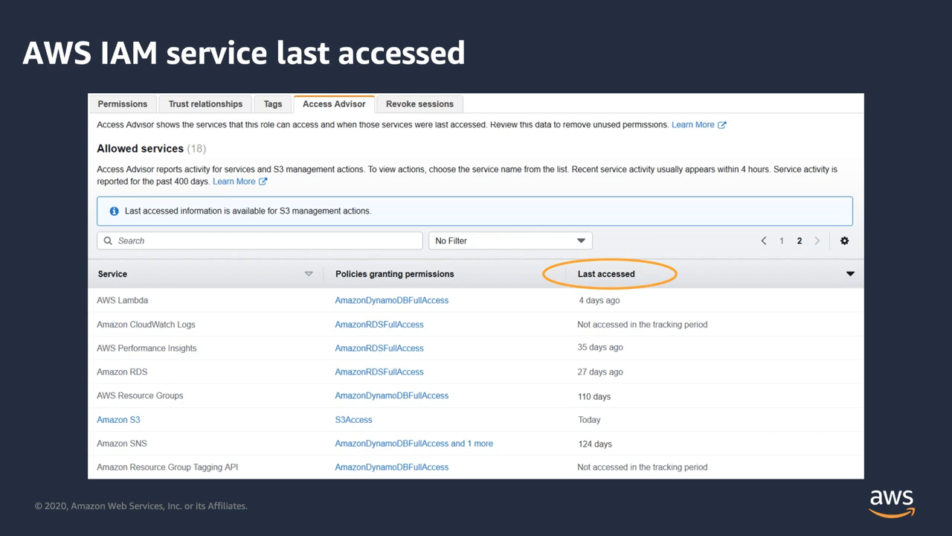
Advance to the slide on service last accessed information for Amazon S3 actions.
left_click(119, 418)
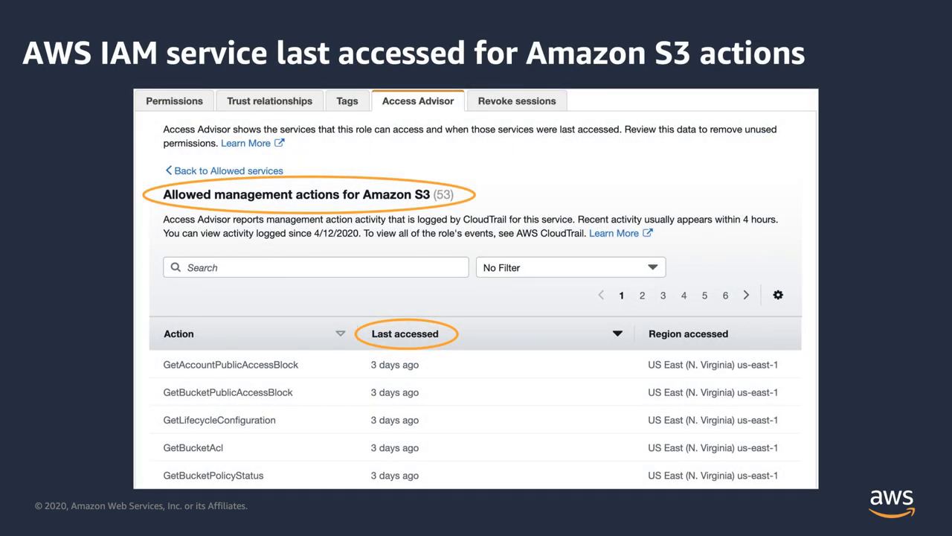